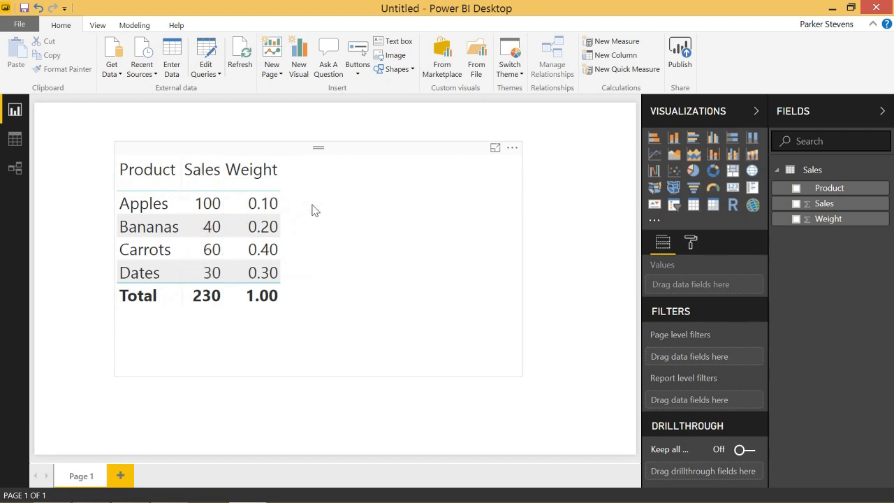
Create the SalesByWeight measure in the Sales table as SUM(Sales[Sales]) * SUM(Sales[Weight]).
left_click(207, 203)
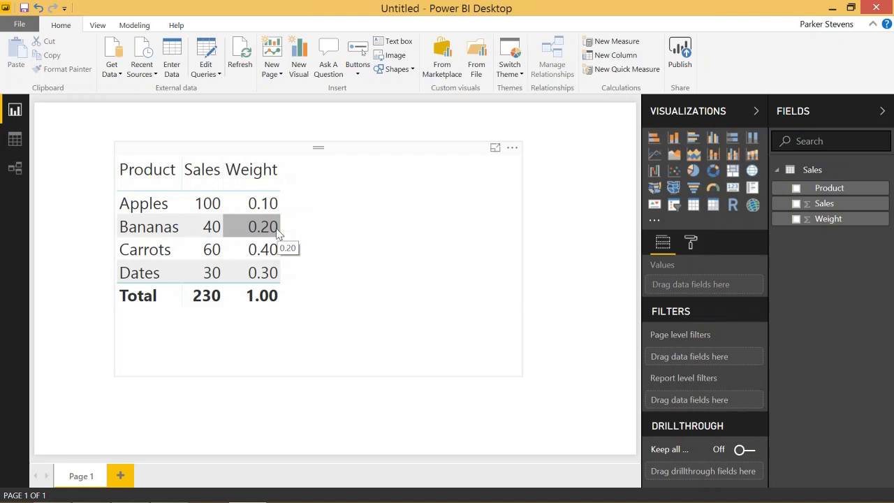
mouse_move(250, 307)
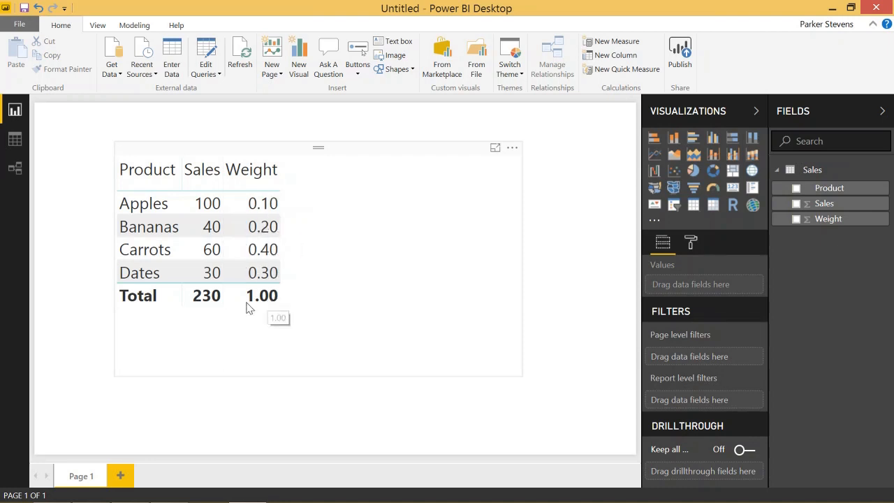
mouse_move(262, 272)
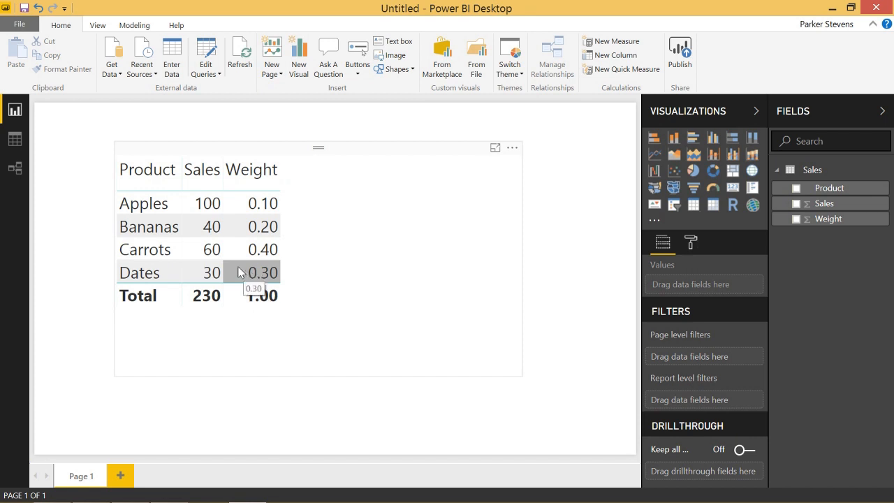
mouse_move(257, 258)
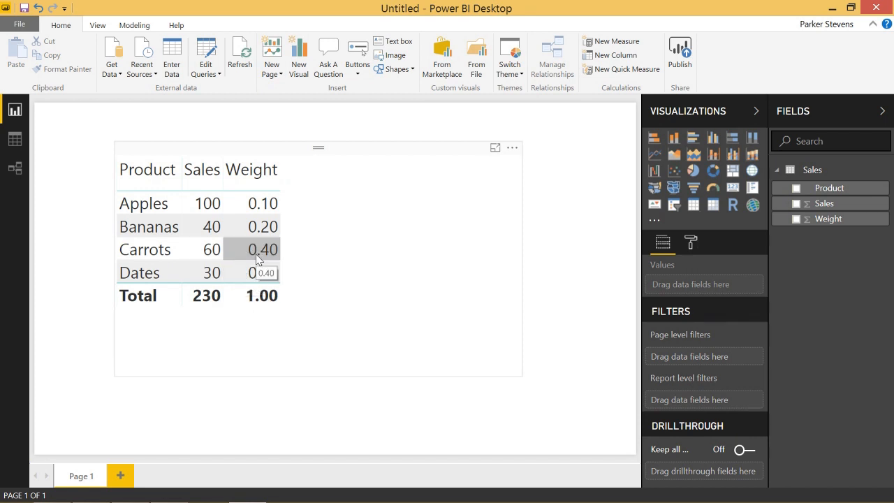
mouse_move(259, 253)
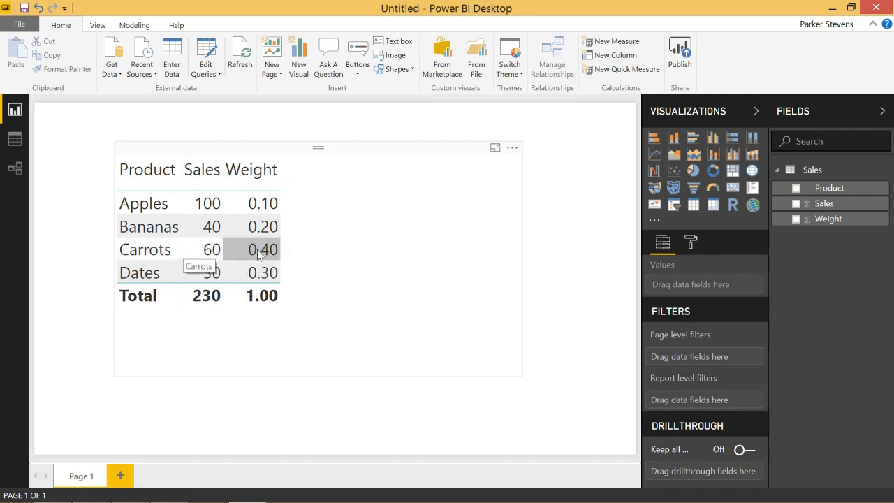
mouse_move(212, 249)
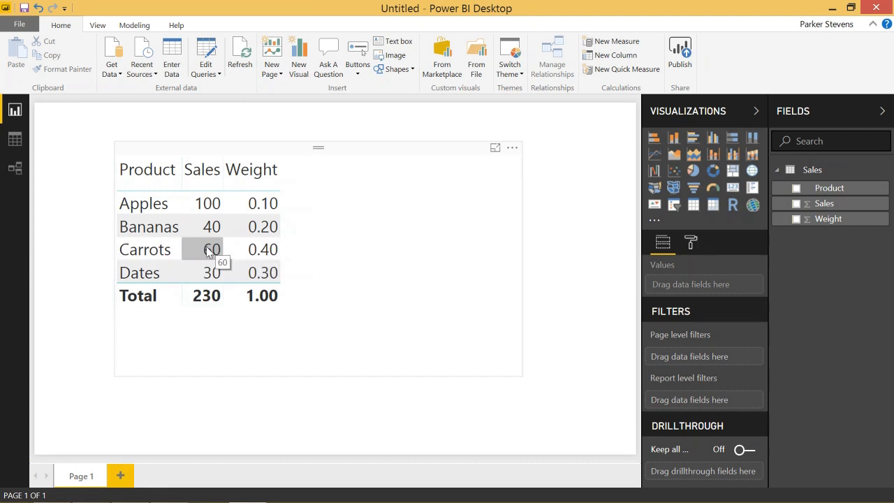
right_click(812, 169)
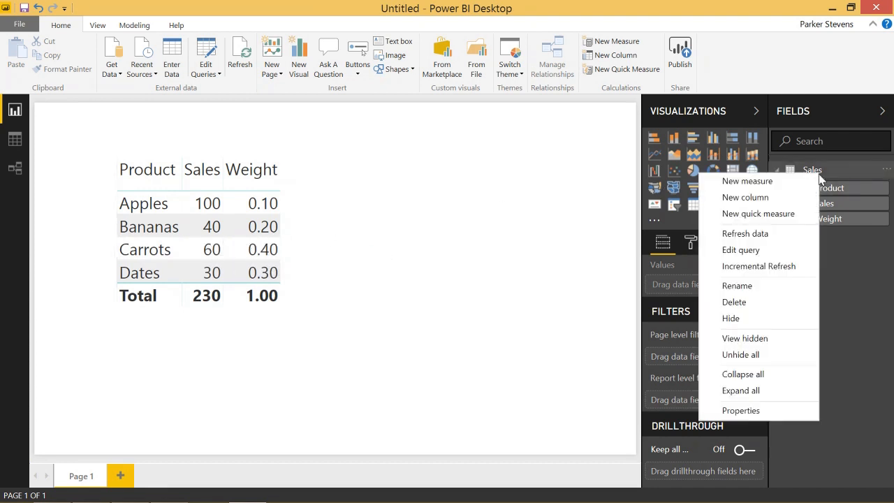
left_click(747, 181)
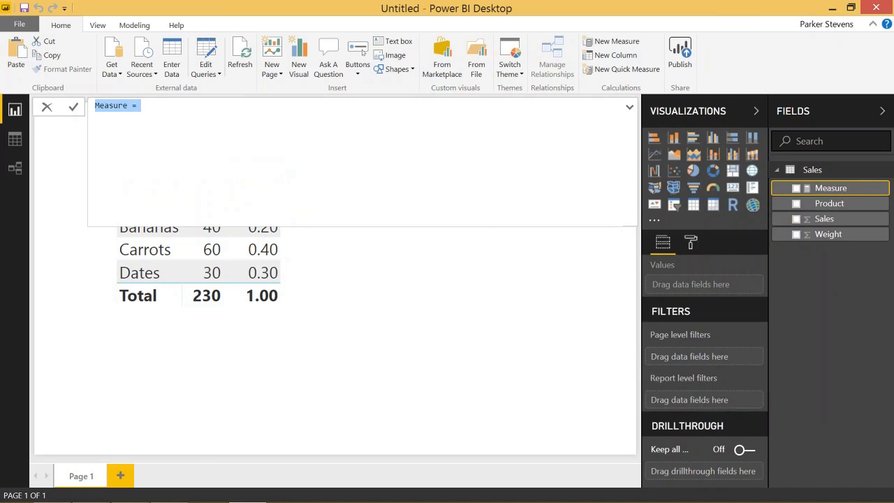
type("SalesBy")
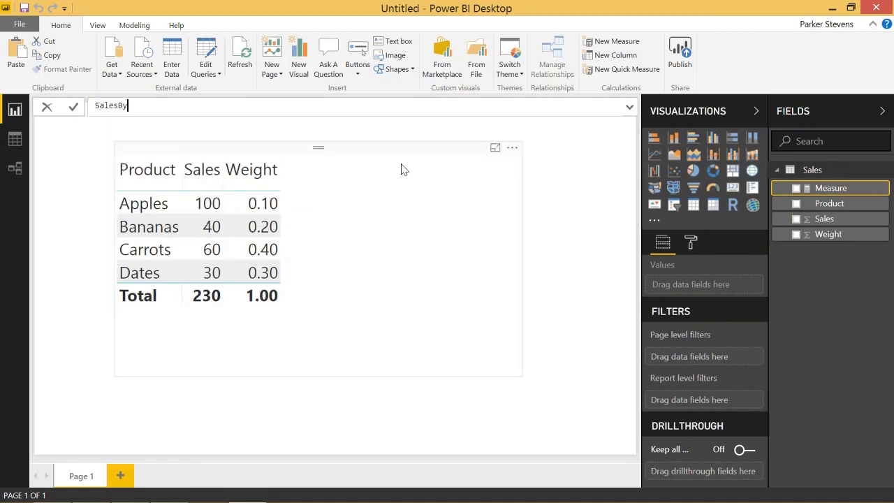
type("Weight =")
type("SUM(Sales[Sales")
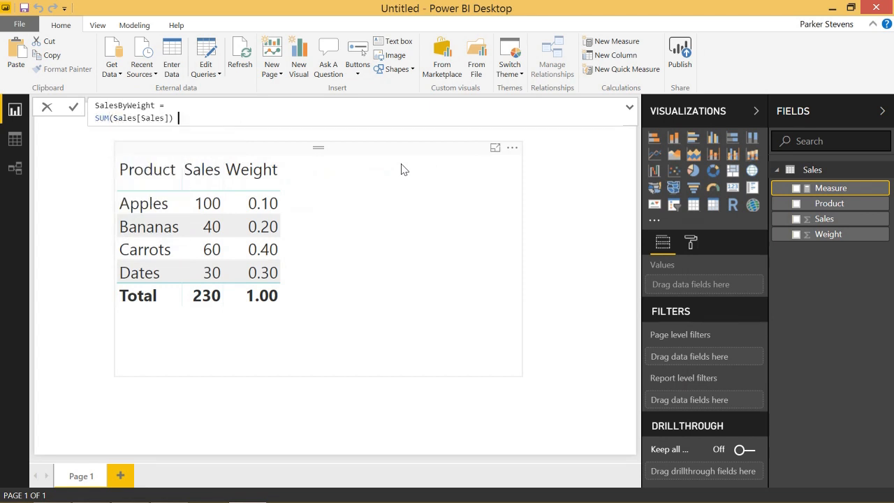
type("* SUM(we")
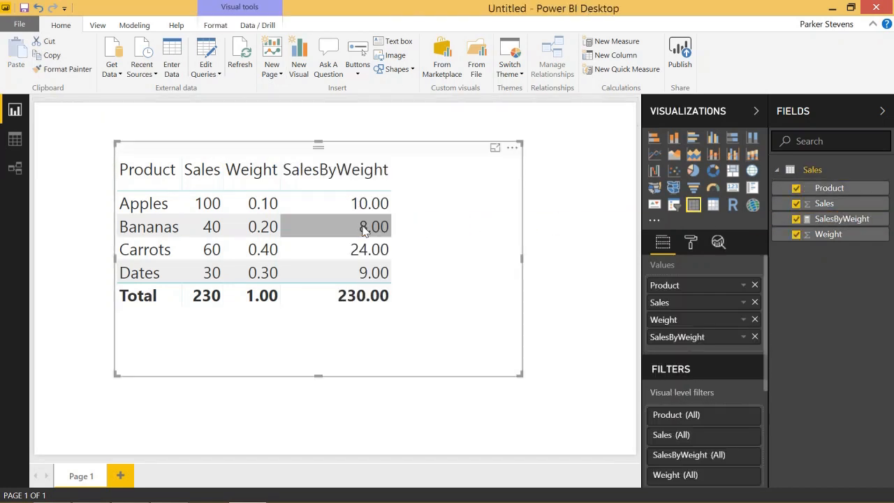
left_click(208, 203)
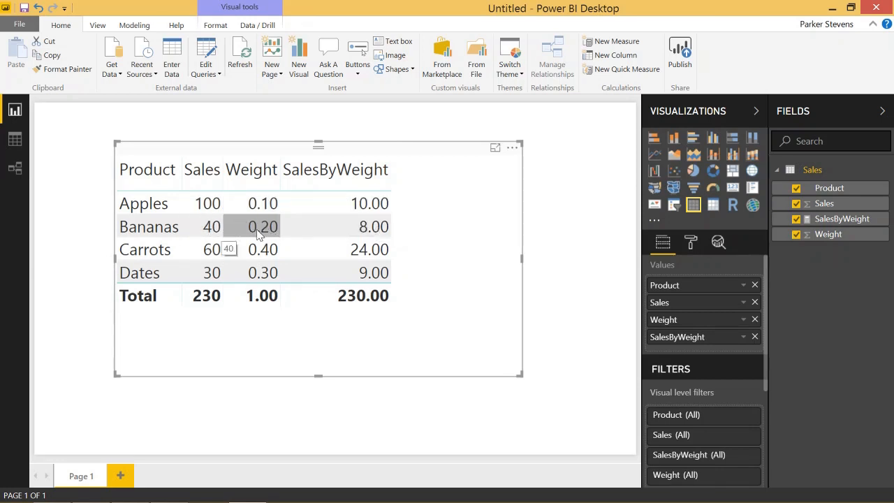
mouse_move(375, 311)
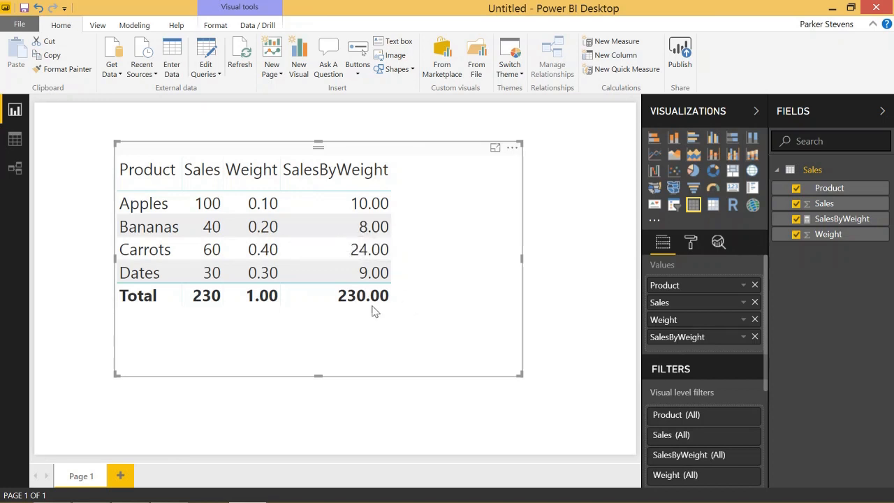
mouse_move(183, 303)
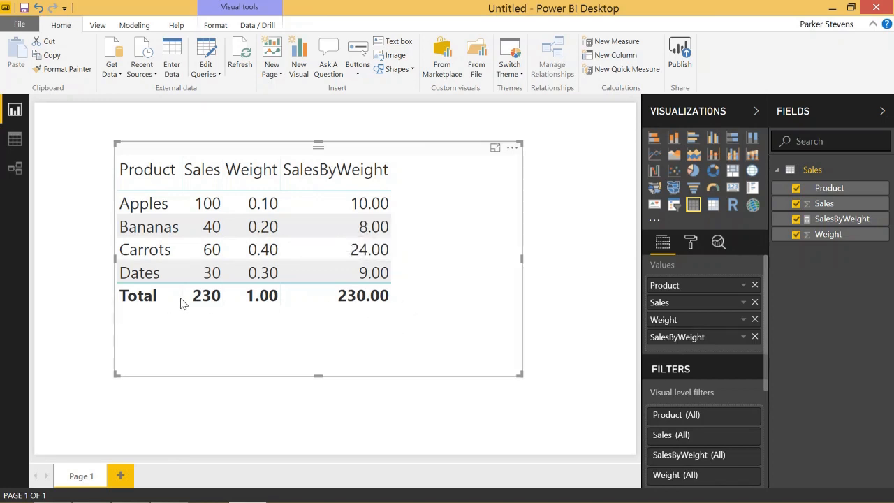
mouse_move(370, 300)
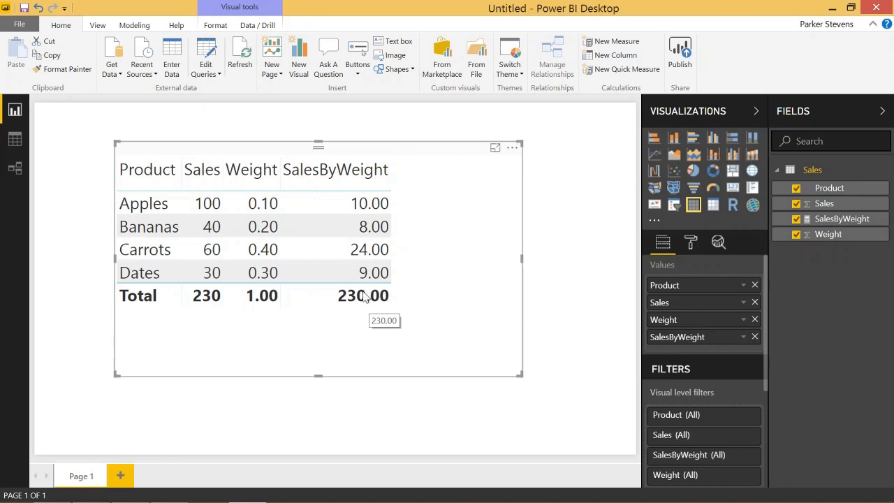
mouse_move(335, 189)
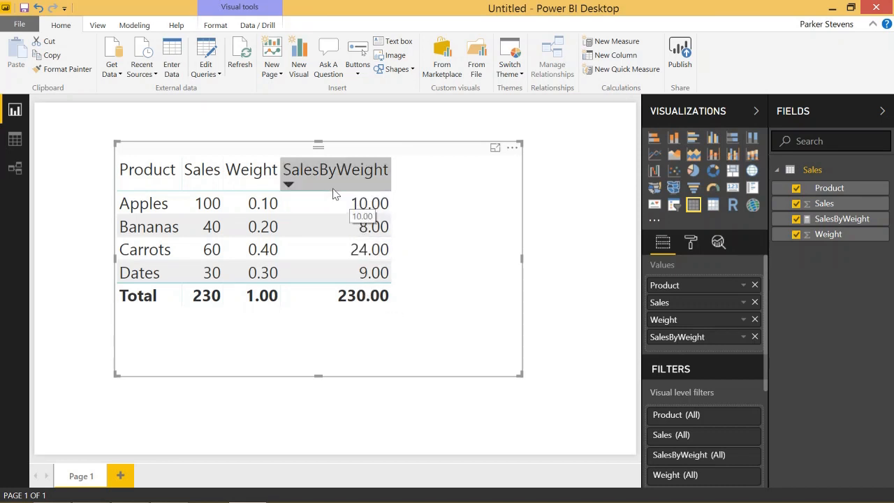
mouse_move(342, 194)
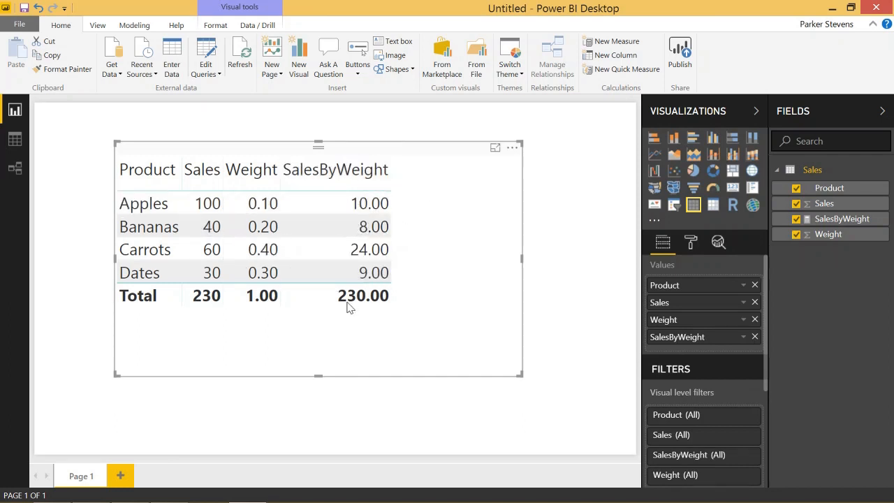
mouse_move(841, 219)
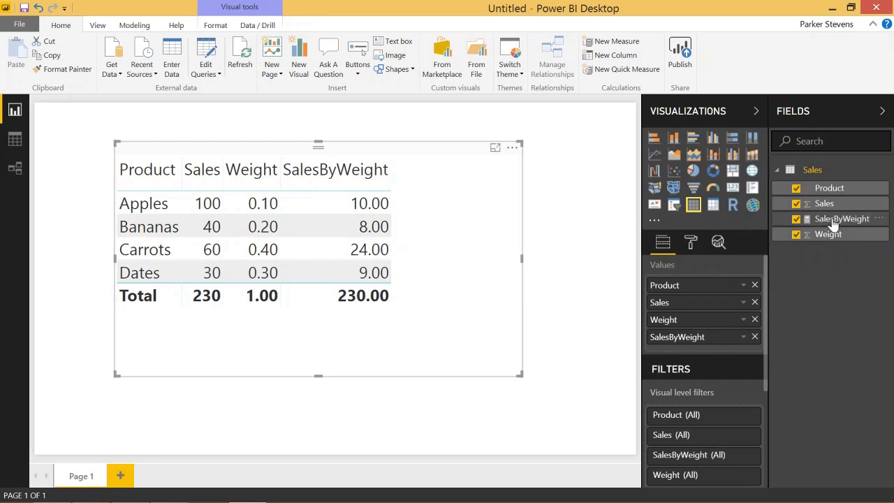
Wrap SalesByWeight in IF(ISFILTERED(Sales[Product]), SUM(Sales[Sales]) * SUM(Sales[Weight]), 4).
left_click(842, 218)
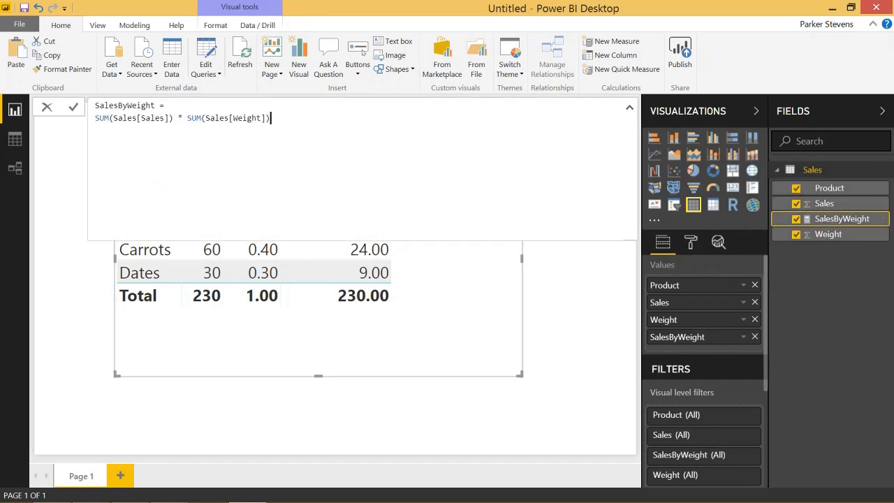
type("IF(")
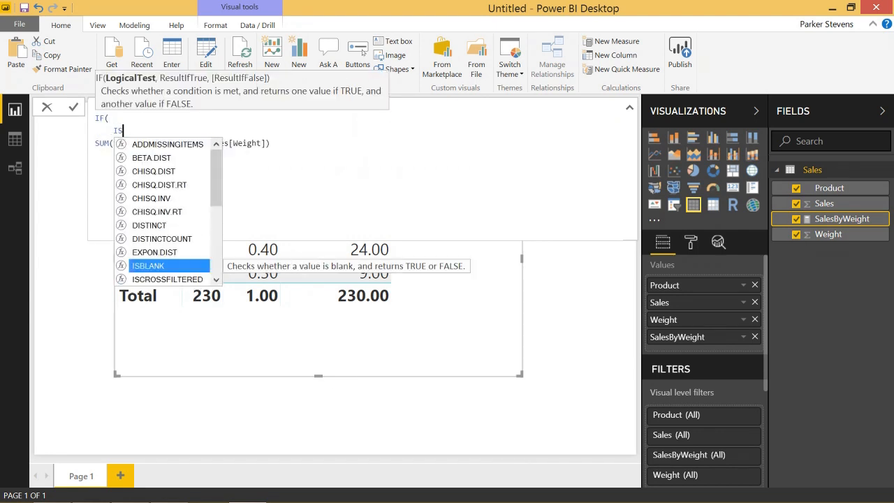
type("ISFILTERED(Sales[Product")
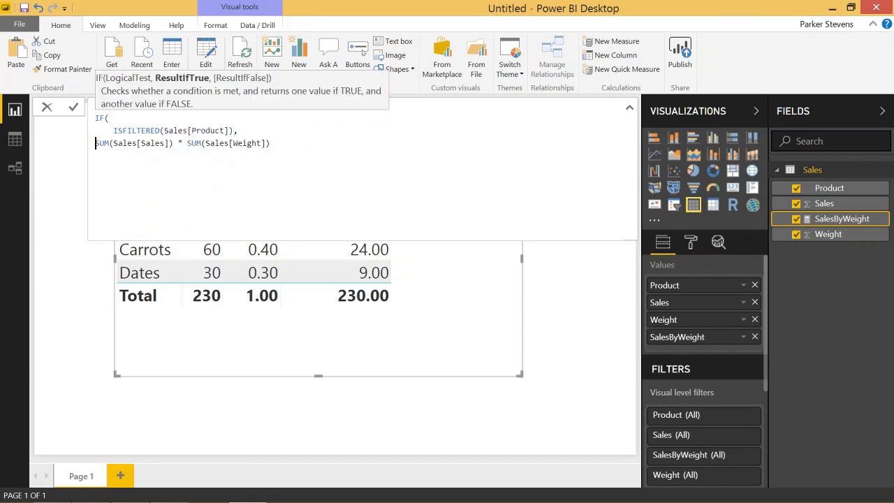
type(",")
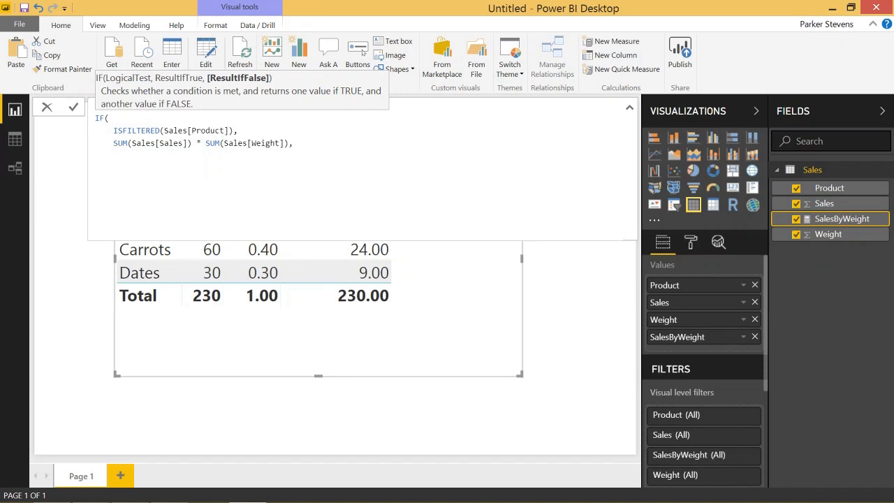
type("4")
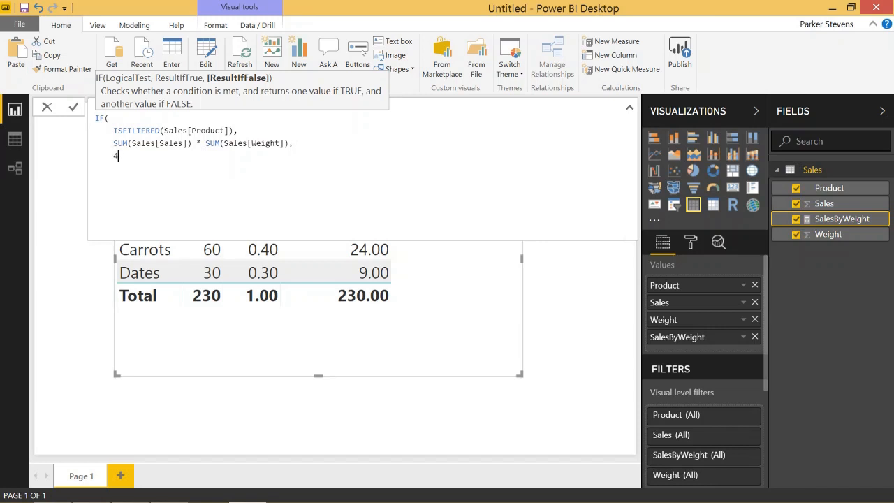
type(")")
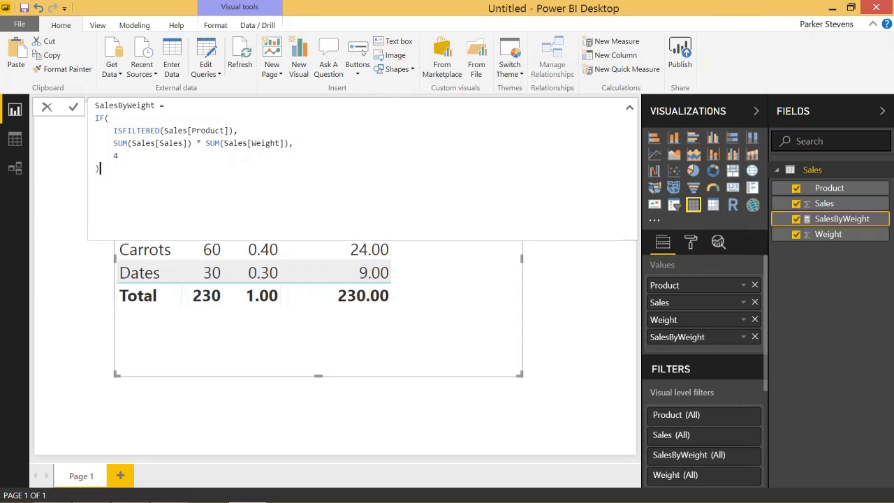
left_click(74, 106)
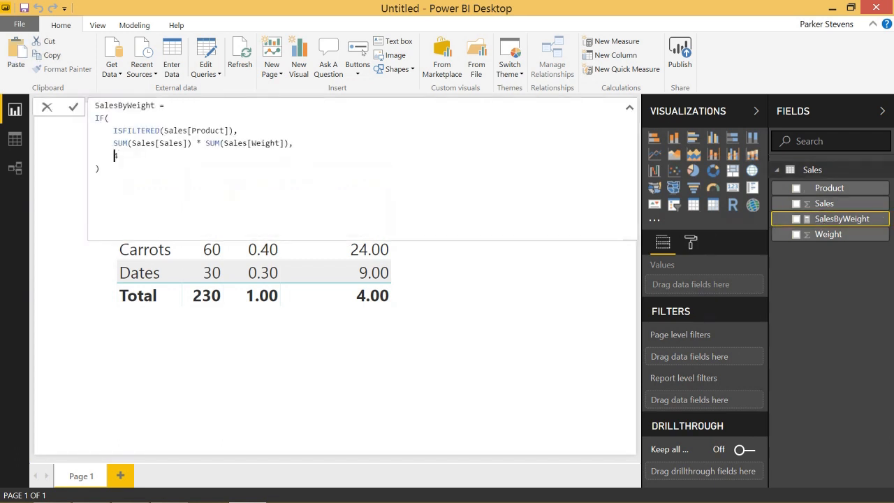
Change the SalesByWeight fallback to SUMX(Sales, Sales[Sales] * Sales[Weight]), giving a 51.00 total.
type("SUMX(")
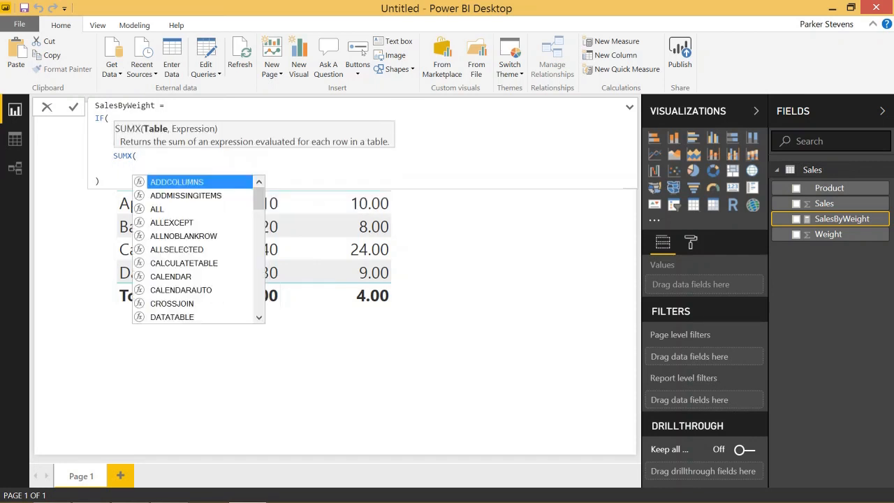
type("Sales")
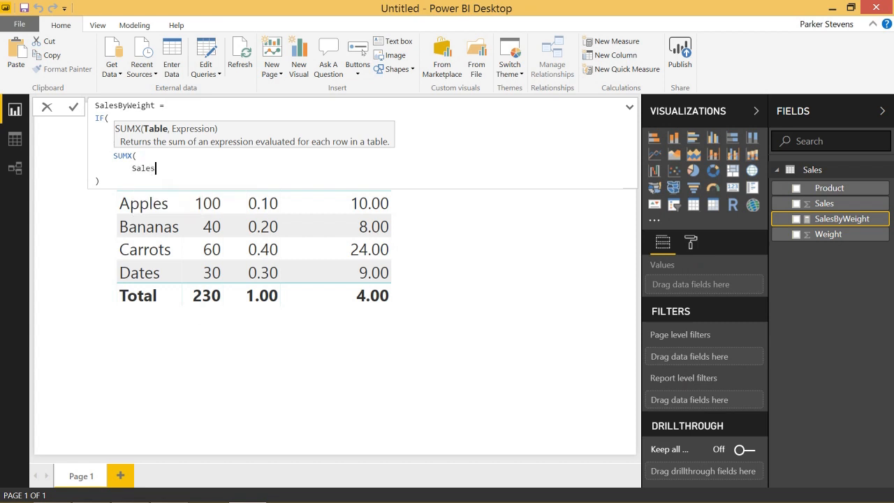
type(",")
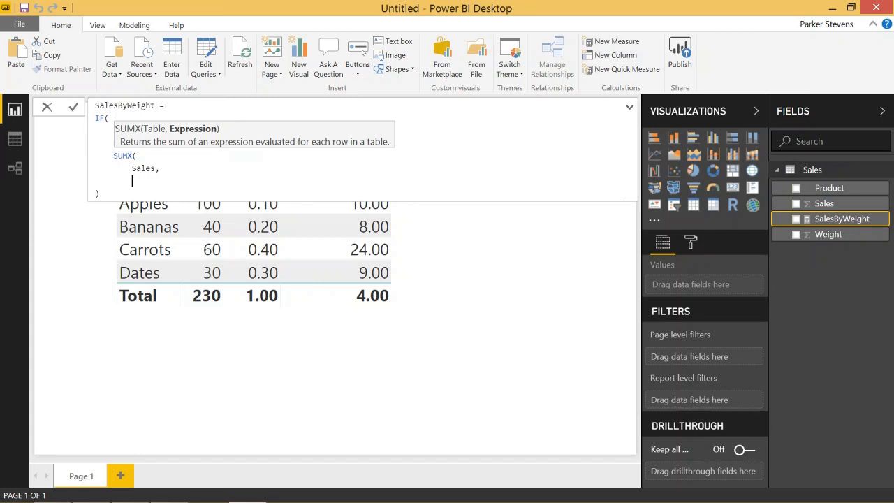
type("Sales[Sales] *")
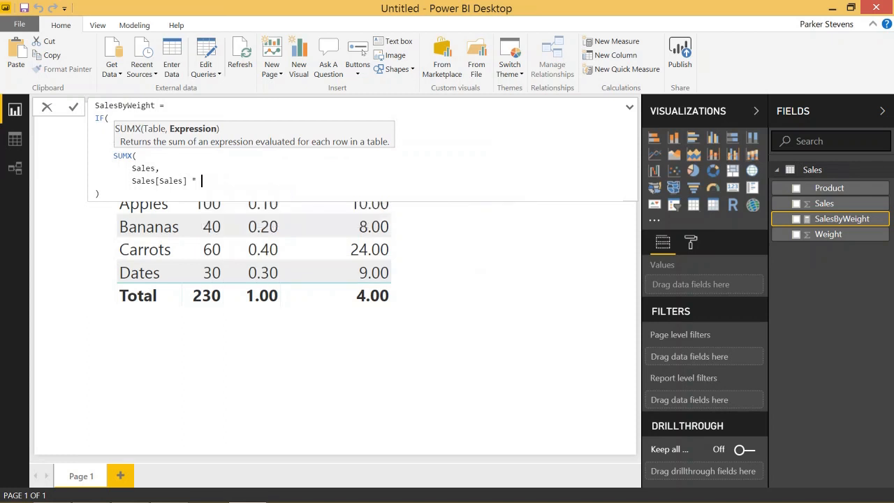
type("Sales[Weight]")
type(")")
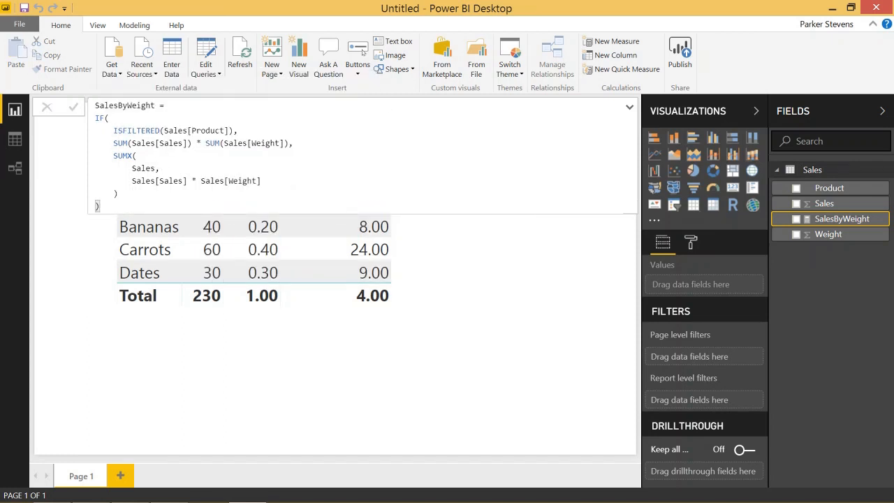
left_click(74, 106)
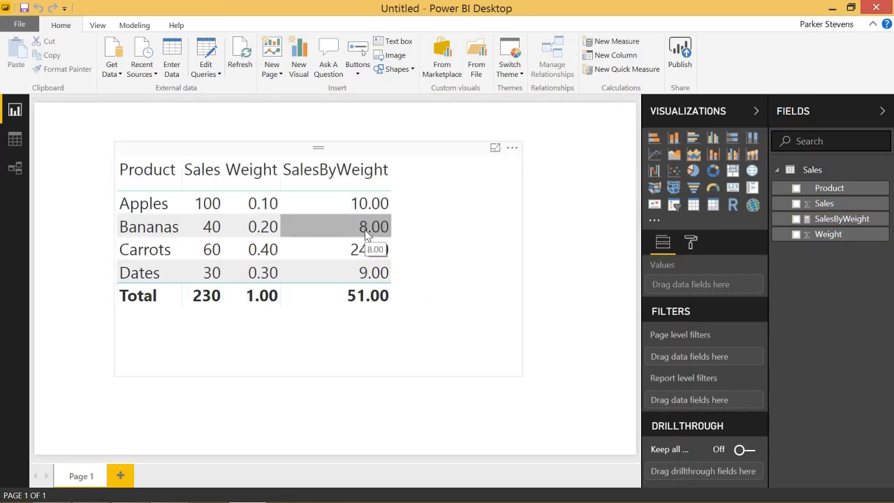
mouse_move(370, 249)
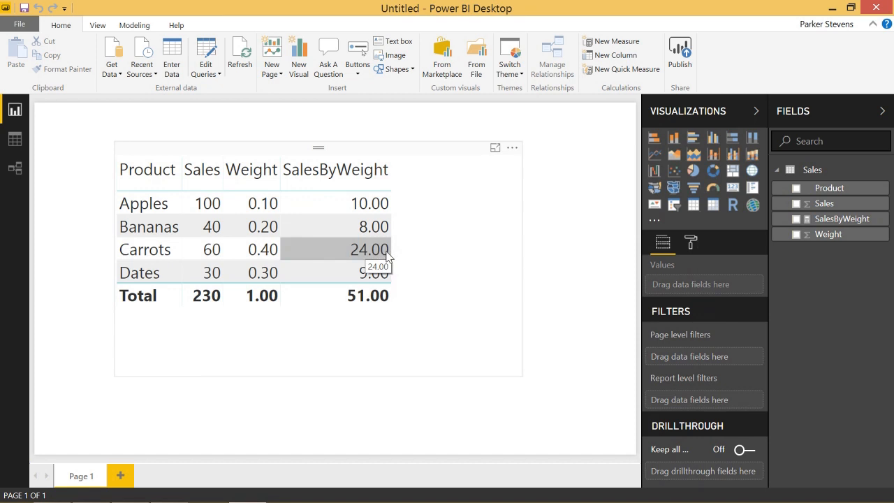
mouse_move(397, 202)
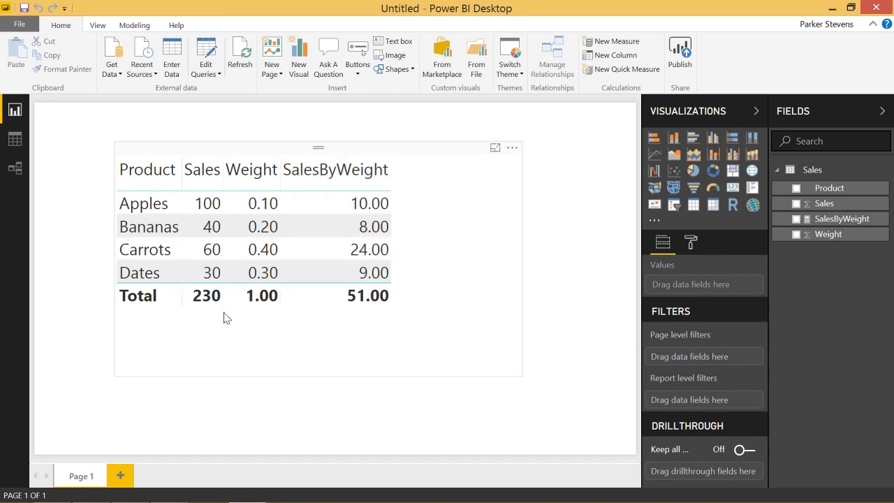
mouse_move(286, 296)
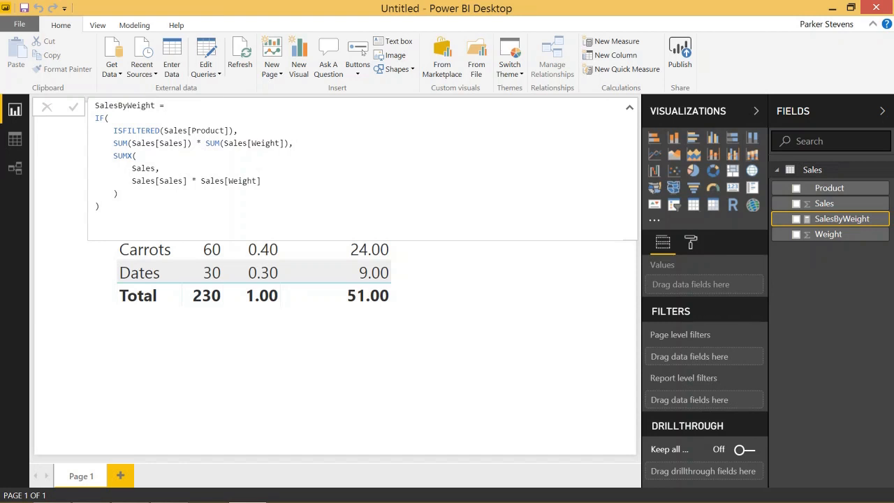
Review the SalesByWeight IF branches, then close the formula bar unchanged.
left_click(211, 272)
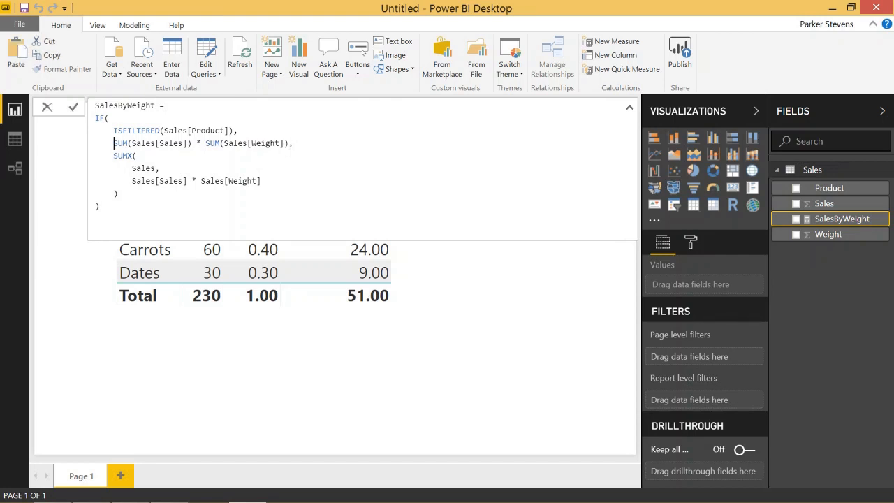
left_click(225, 181)
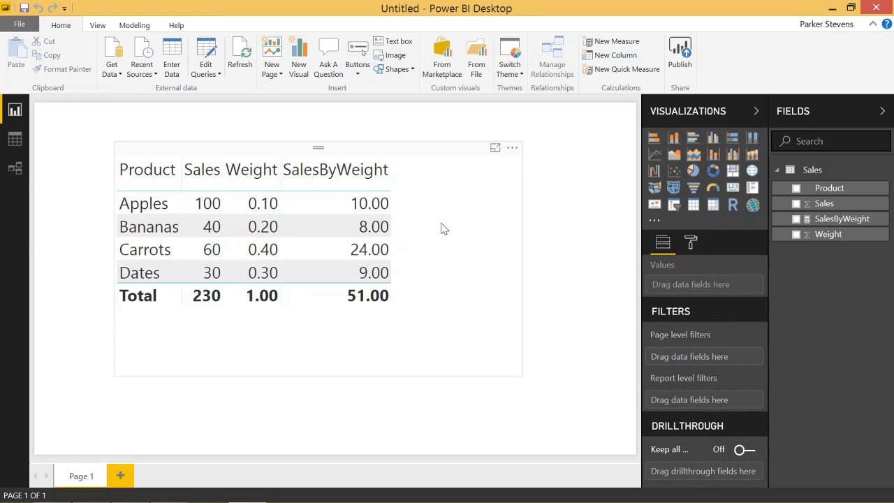
left_click(369, 203)
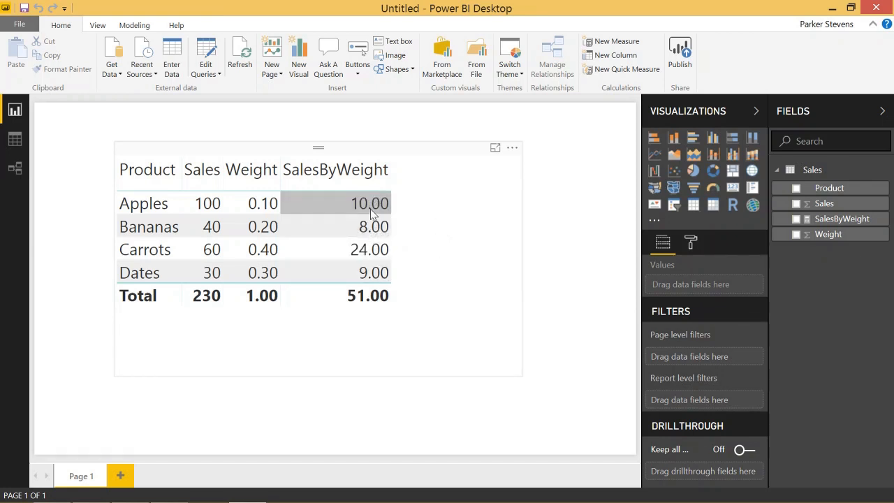
mouse_move(324, 214)
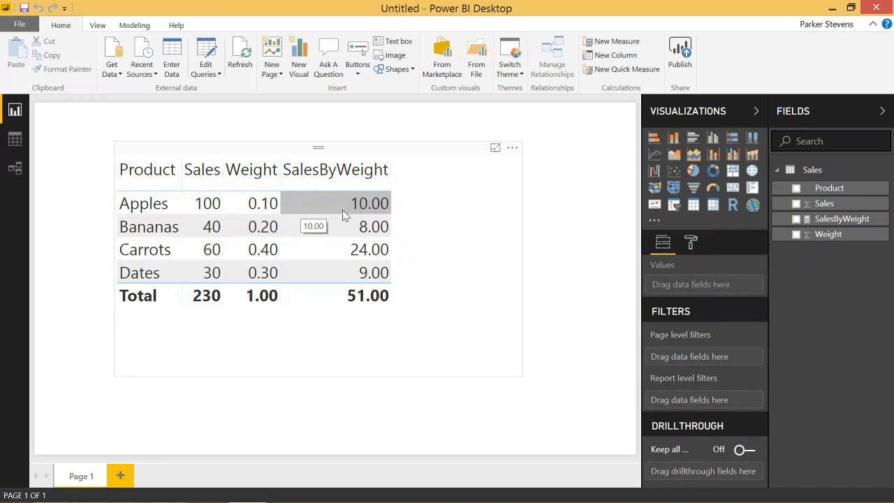
mouse_move(398, 212)
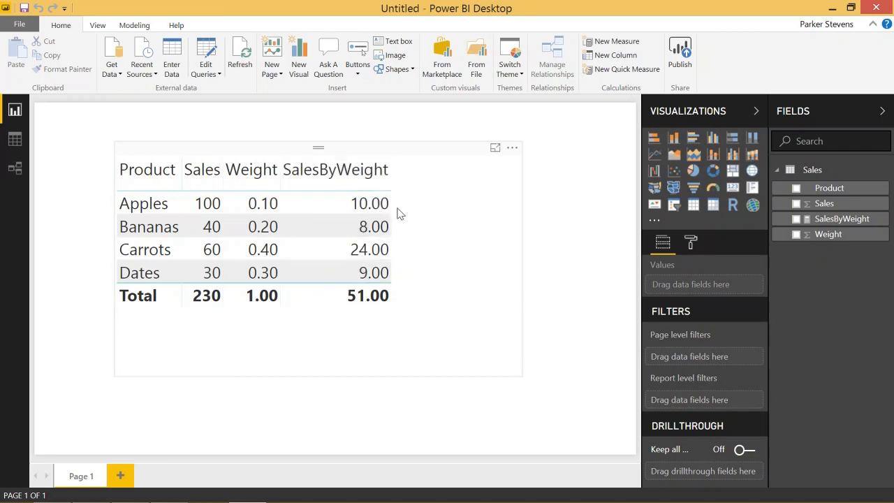
left_click(545, 288)
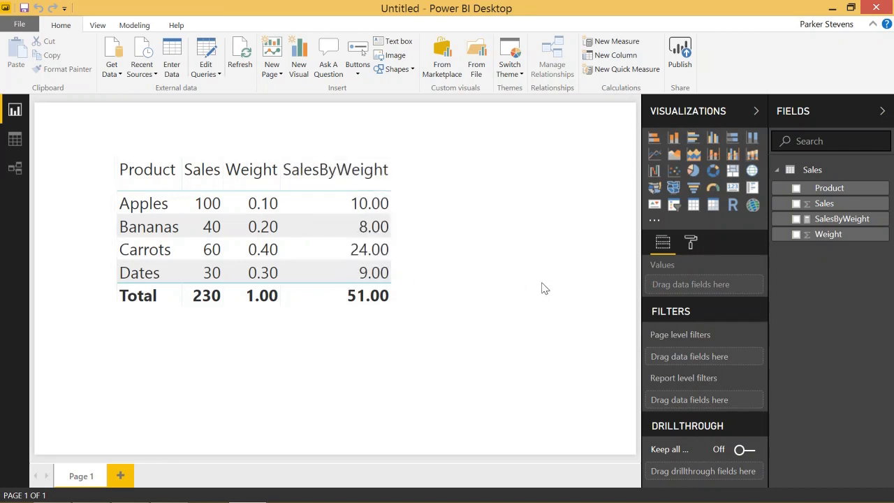